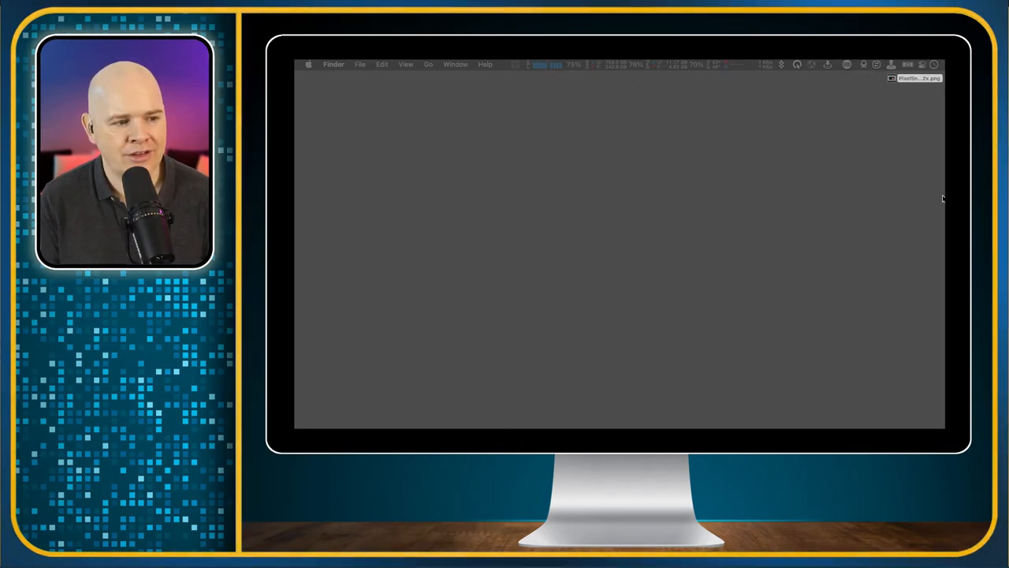
{"action": "mouse_move", "coordinate": [397, 113]}
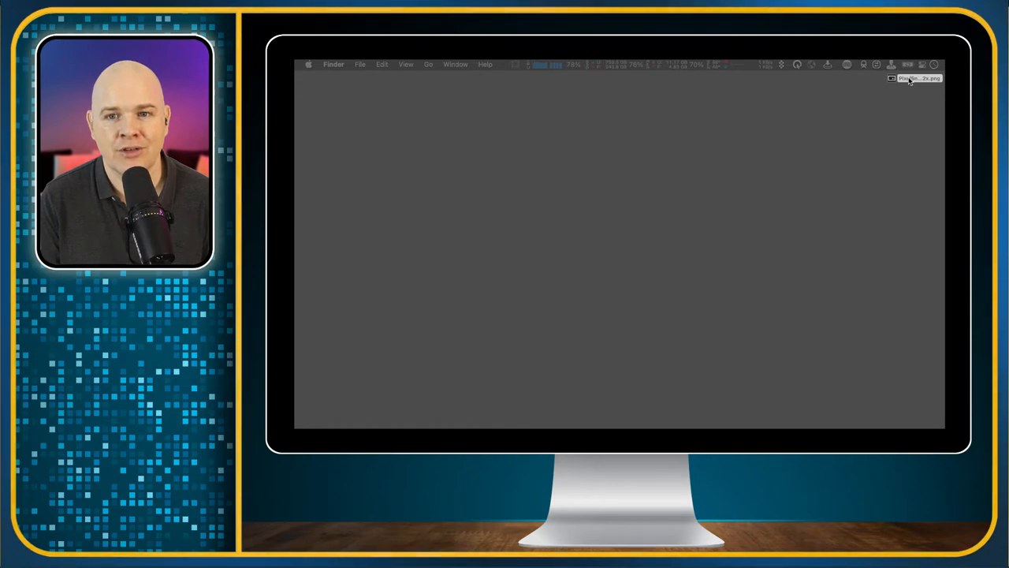
Step: Drag the PixelSnap screenshot PNG from the desktop onto the Yoink shelf
{"action": "left_click_drag", "start_coordinate": [918, 78], "coordinate": [674, 97]}
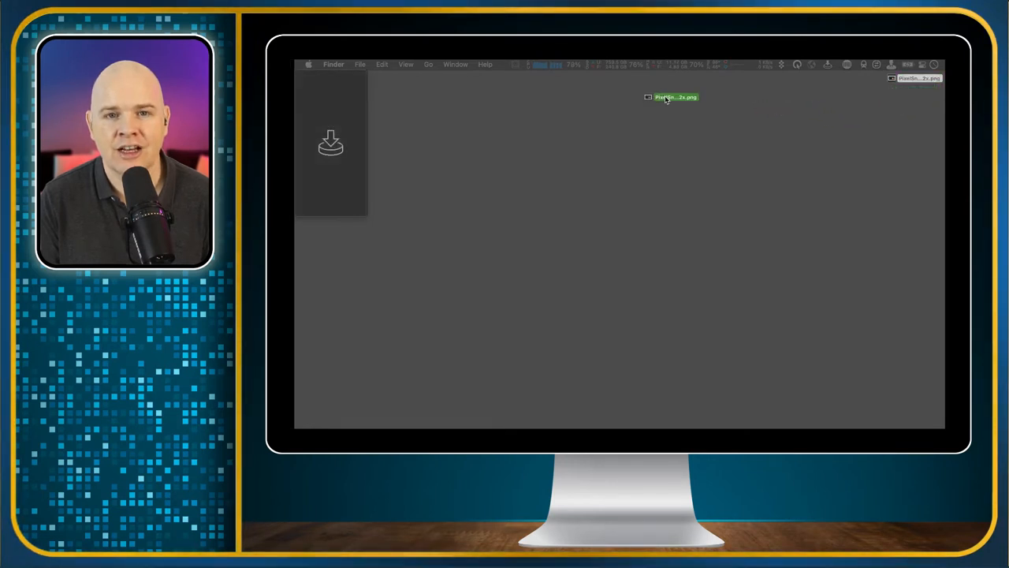
{"action": "left_click_drag", "start_coordinate": [674, 96], "coordinate": [331, 142]}
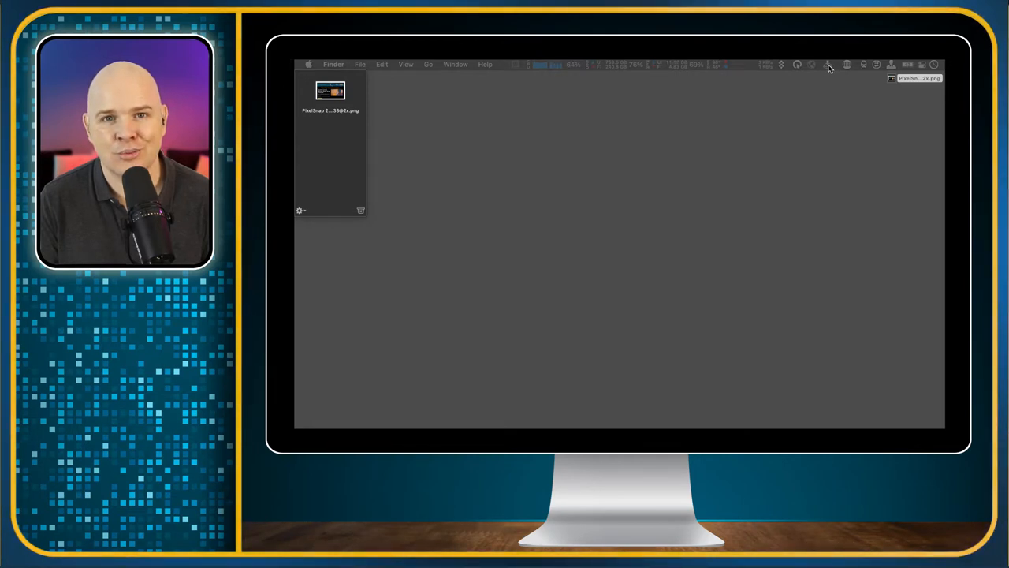
{"action": "mouse_move", "coordinate": [325, 150]}
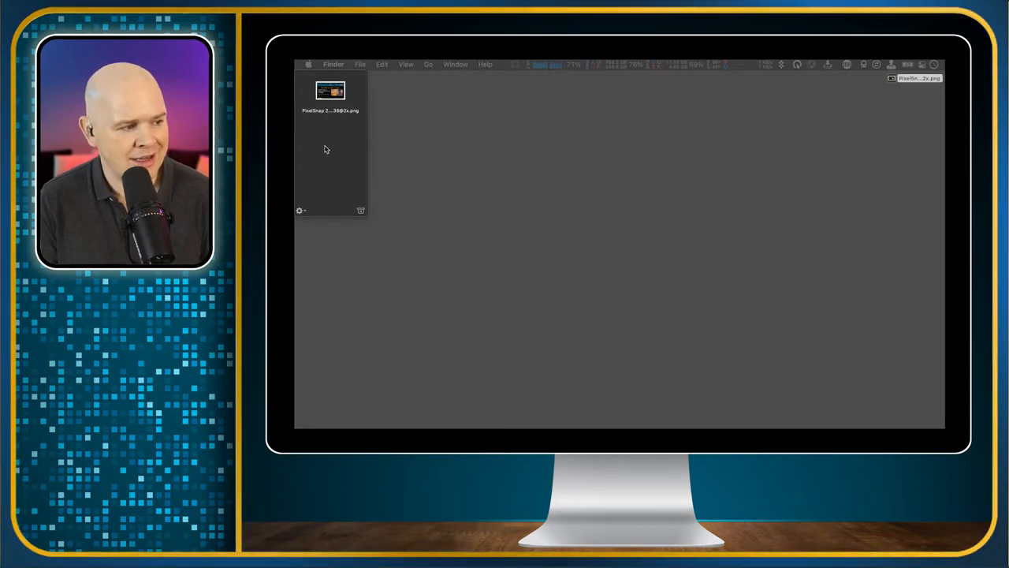
Step: Add the clipboard text to the shelf via Add Clipboard Contents to Yoink
{"action": "right_click", "coordinate": [323, 146]}
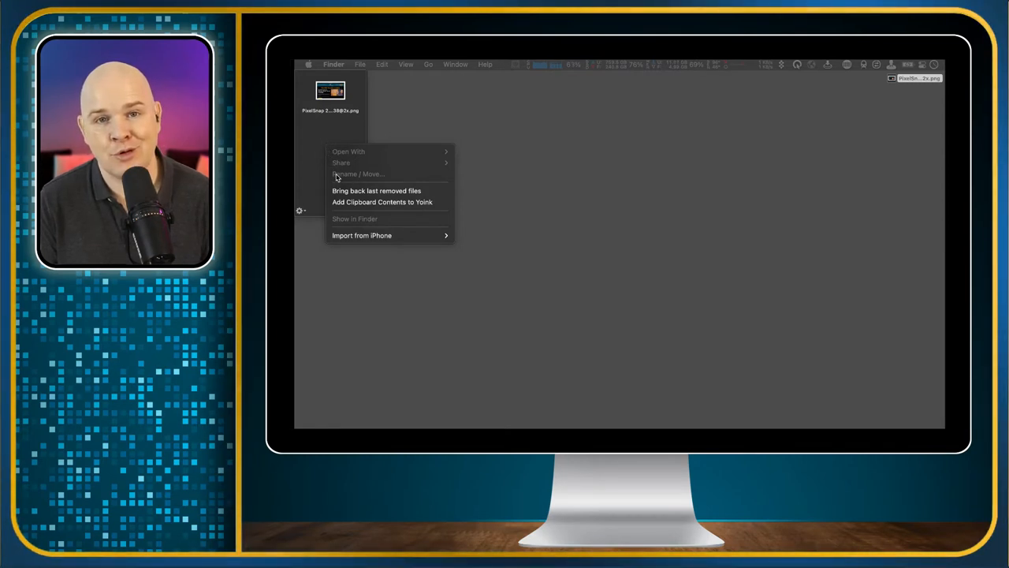
{"action": "mouse_move", "coordinate": [352, 208]}
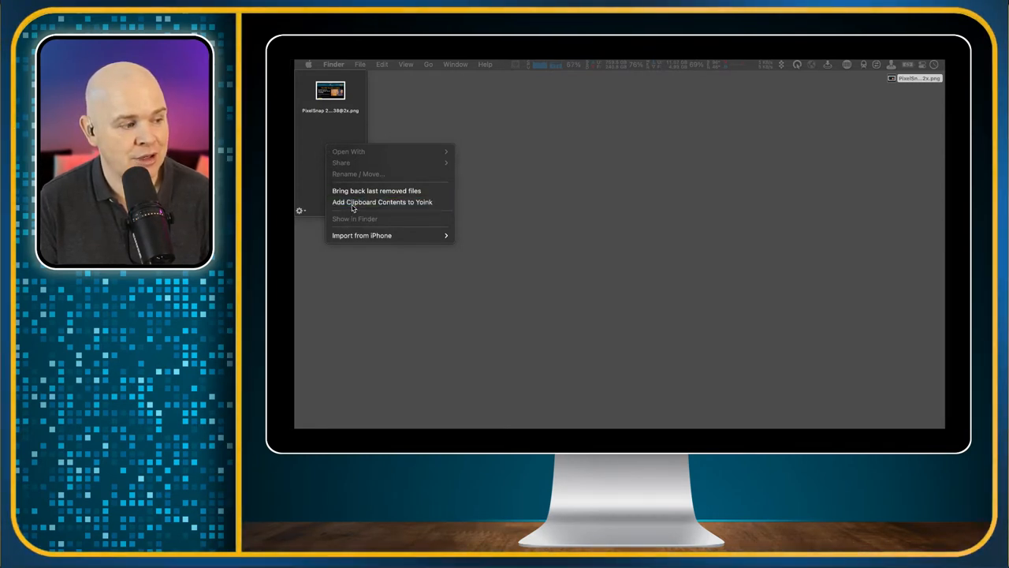
{"action": "left_click", "coordinate": [382, 202]}
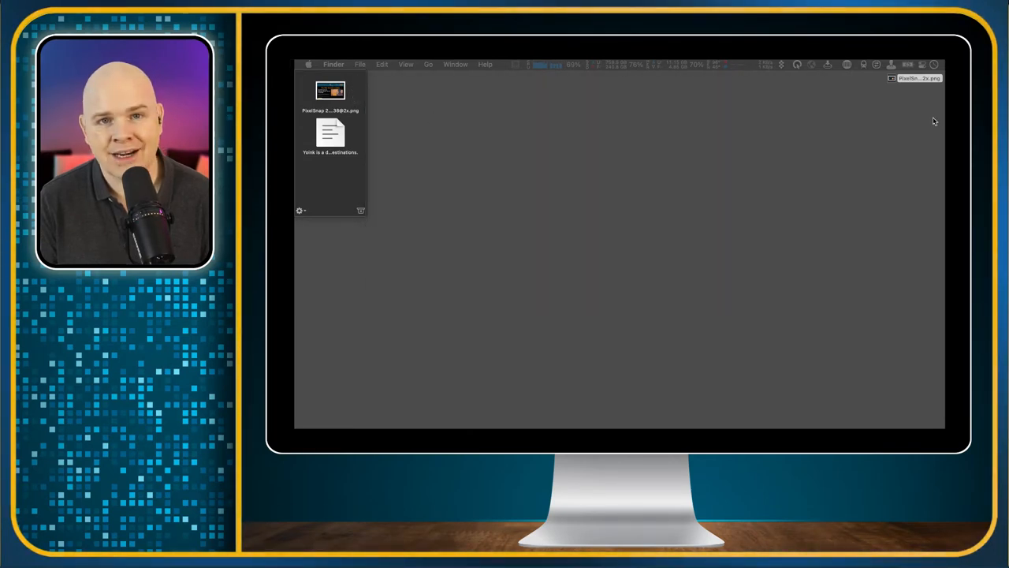
{"action": "mouse_move", "coordinate": [428, 129]}
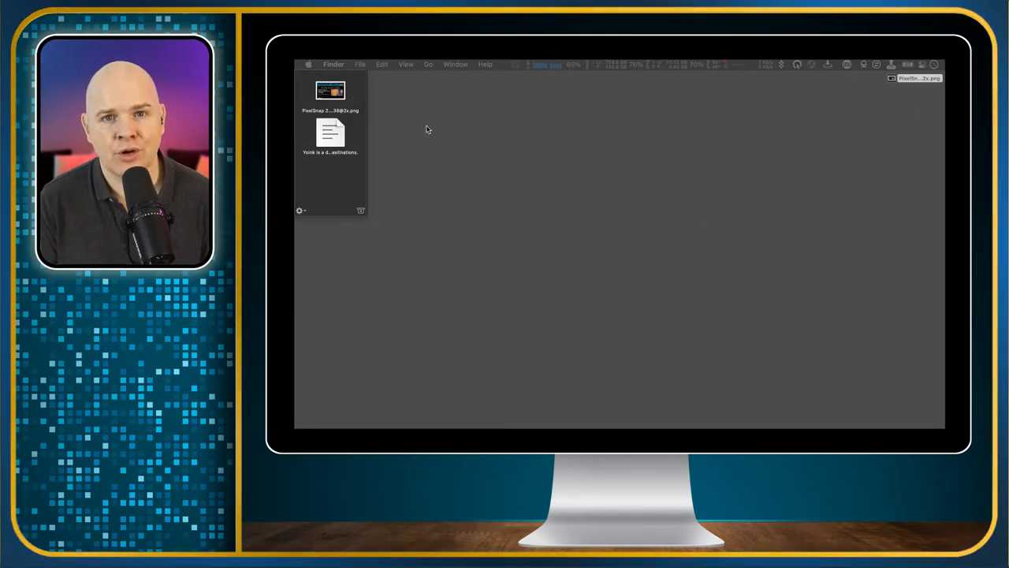
{"action": "mouse_move", "coordinate": [330, 133]}
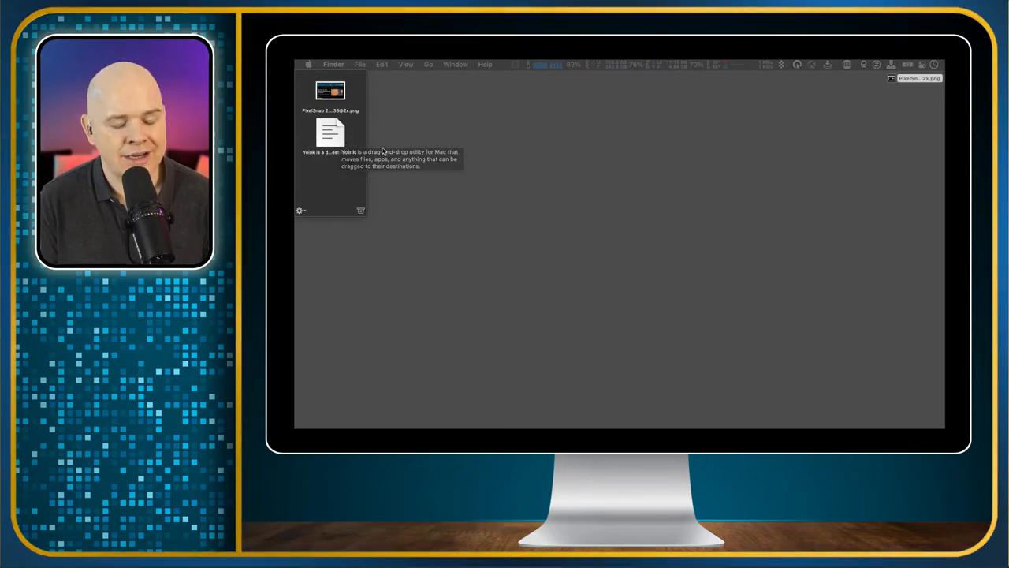
{"action": "mouse_move", "coordinate": [382, 151]}
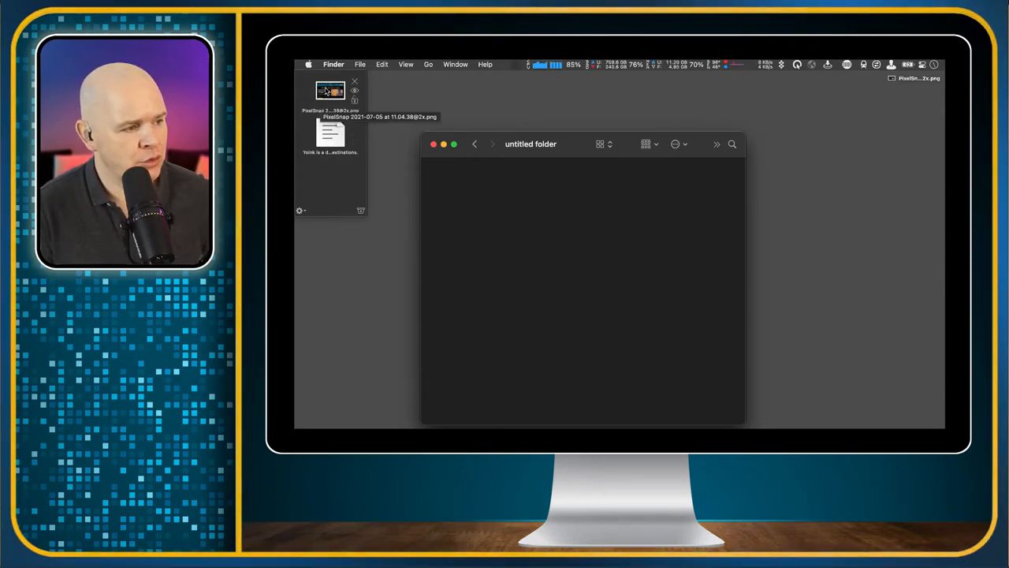
Step: Drag the PixelSnap screenshot from the shelf into the untitled Finder folder
{"action": "left_click_drag", "start_coordinate": [330, 90], "coordinate": [504, 213]}
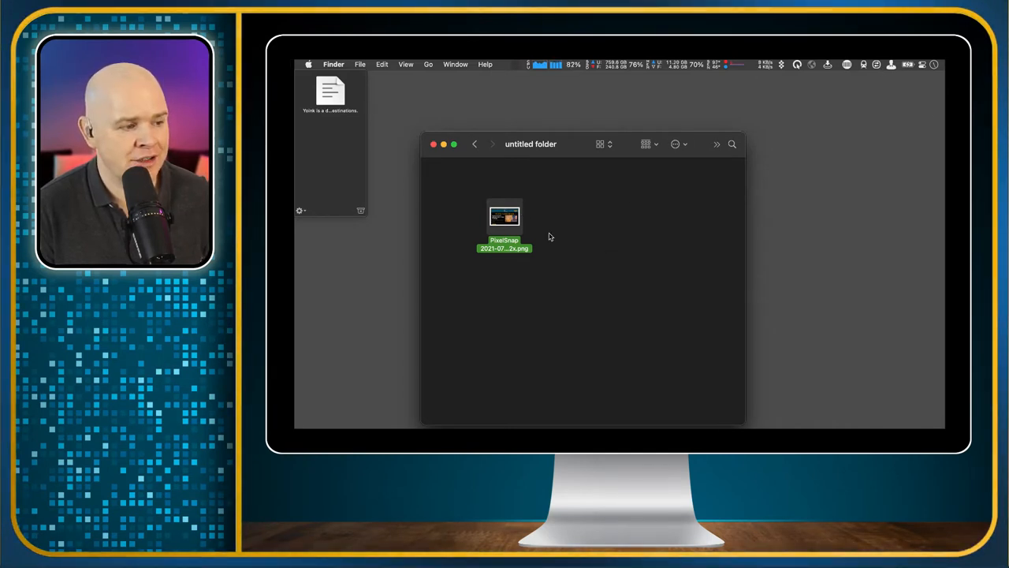
{"action": "mouse_move", "coordinate": [565, 150]}
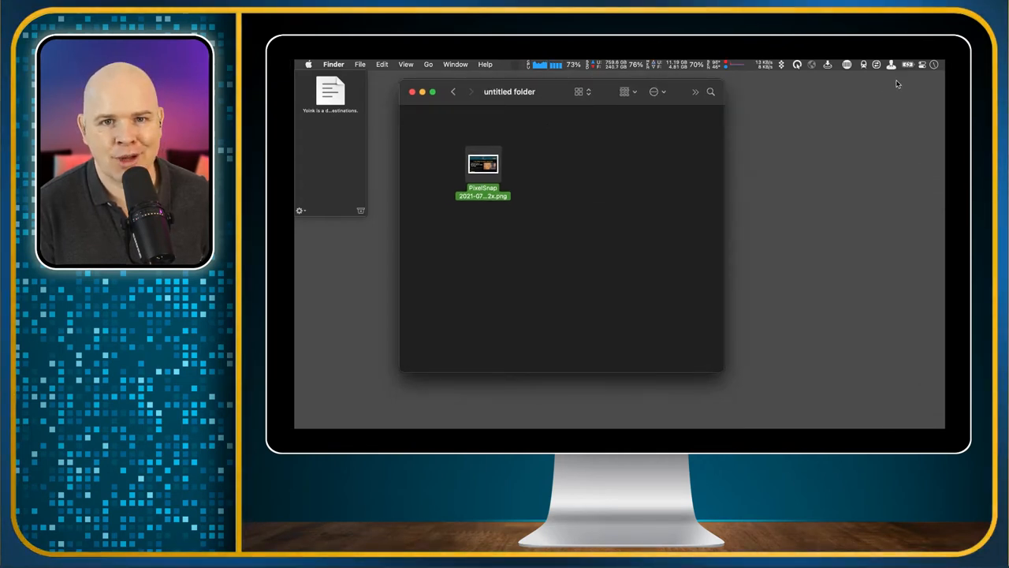
{"action": "mouse_move", "coordinate": [583, 211]}
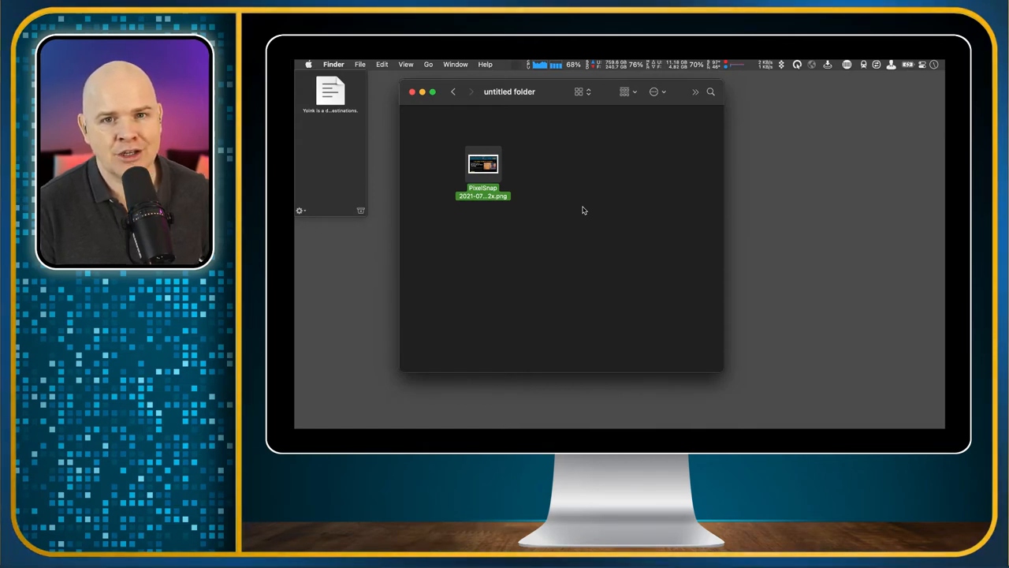
{"action": "mouse_move", "coordinate": [433, 135]}
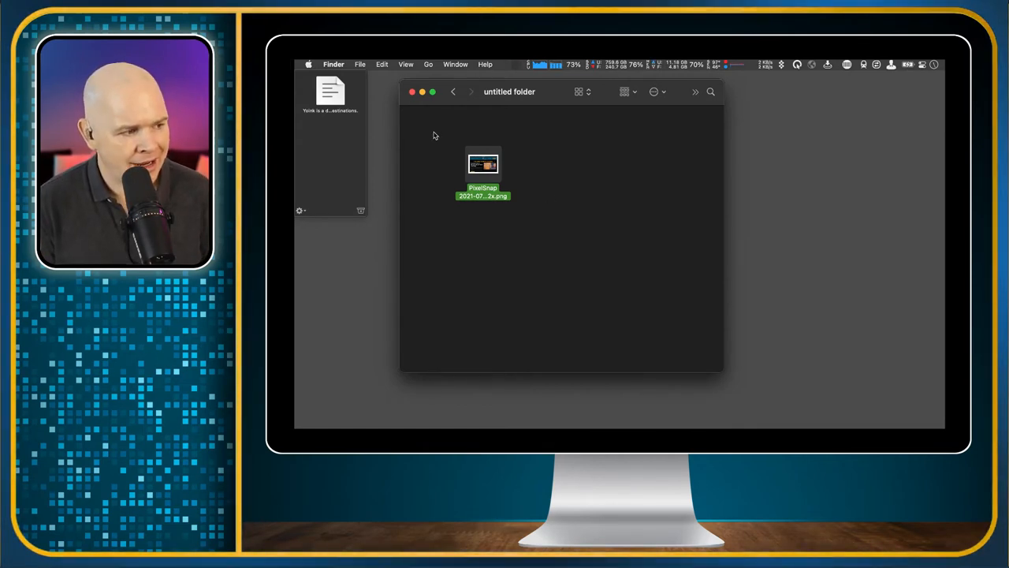
{"action": "mouse_move", "coordinate": [511, 223]}
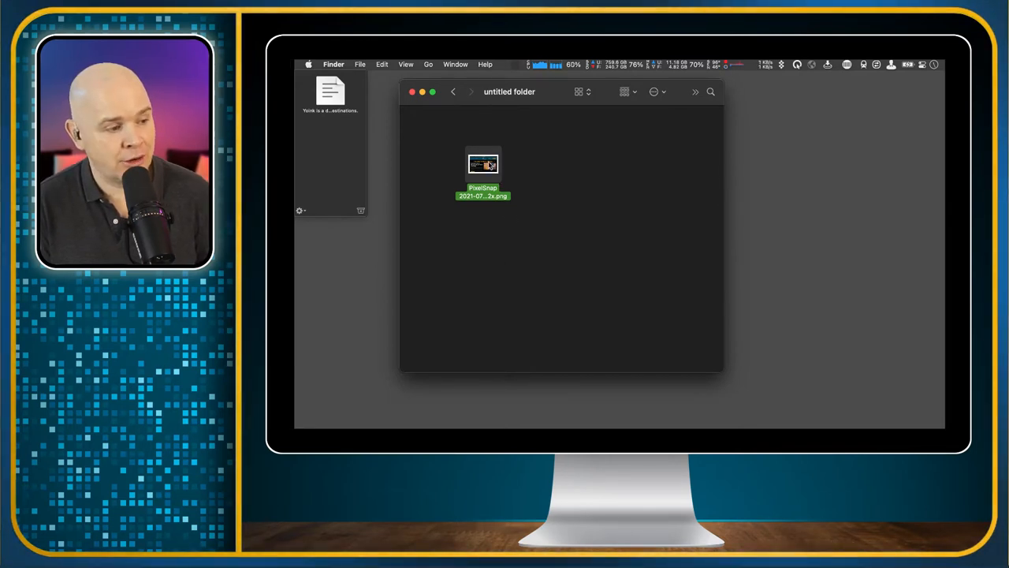
{"action": "mouse_move", "coordinate": [513, 175]}
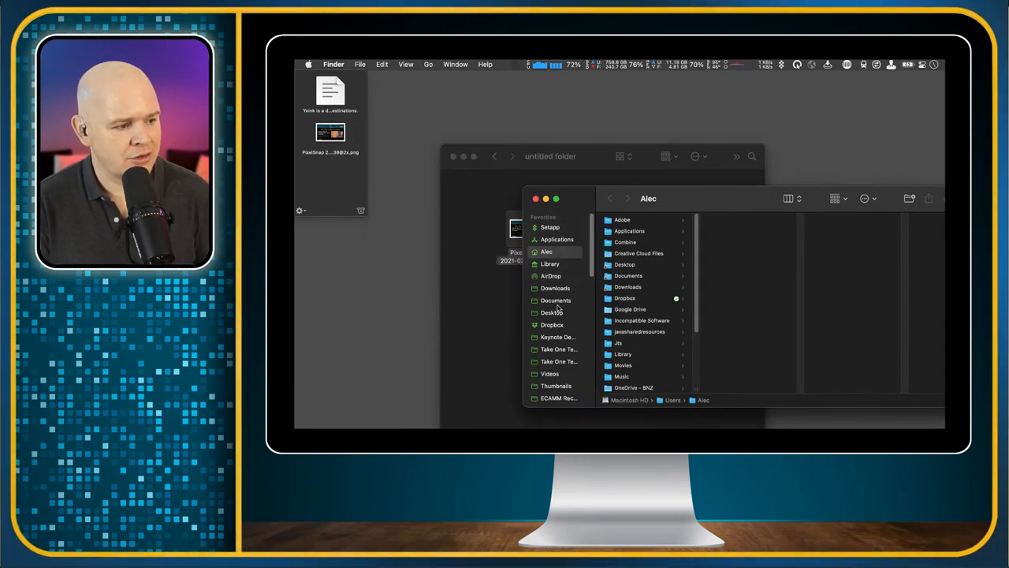
Step: Open the Take One Tech favourite in a new Finder window and move it higher
{"action": "left_click", "coordinate": [558, 361]}
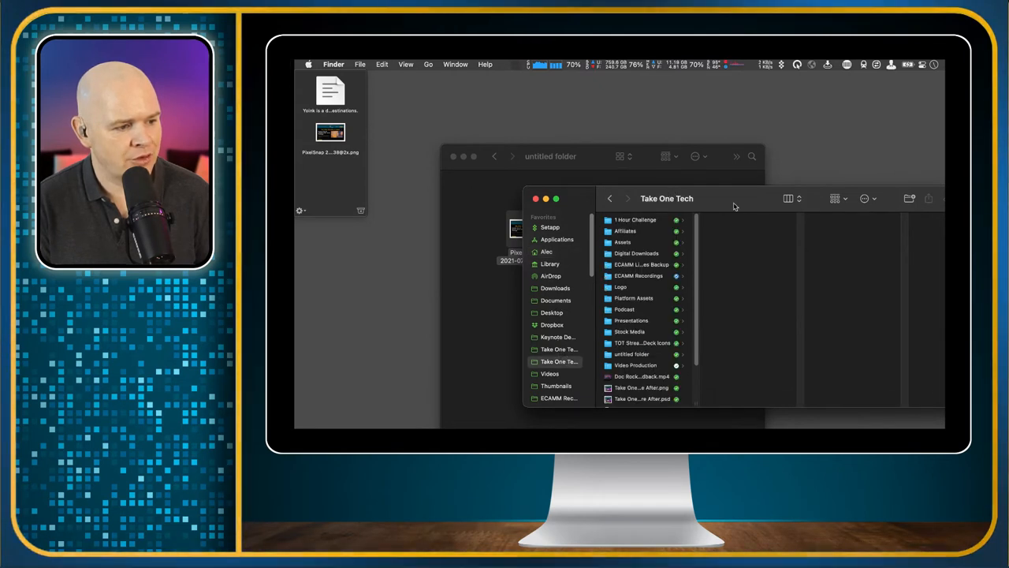
{"action": "left_click_drag", "start_coordinate": [667, 198], "coordinate": [696, 101]}
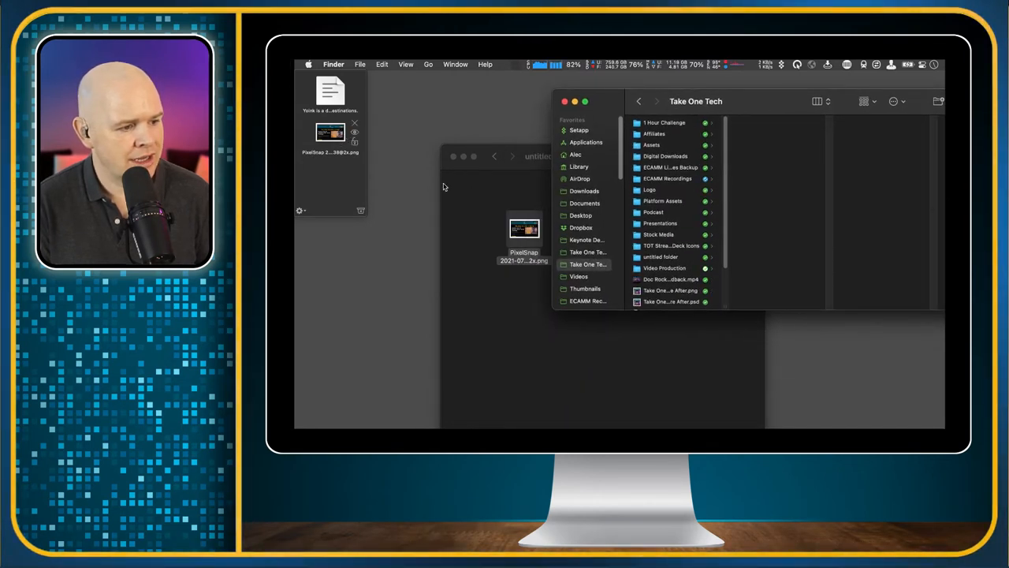
{"action": "left_click", "coordinate": [670, 290]}
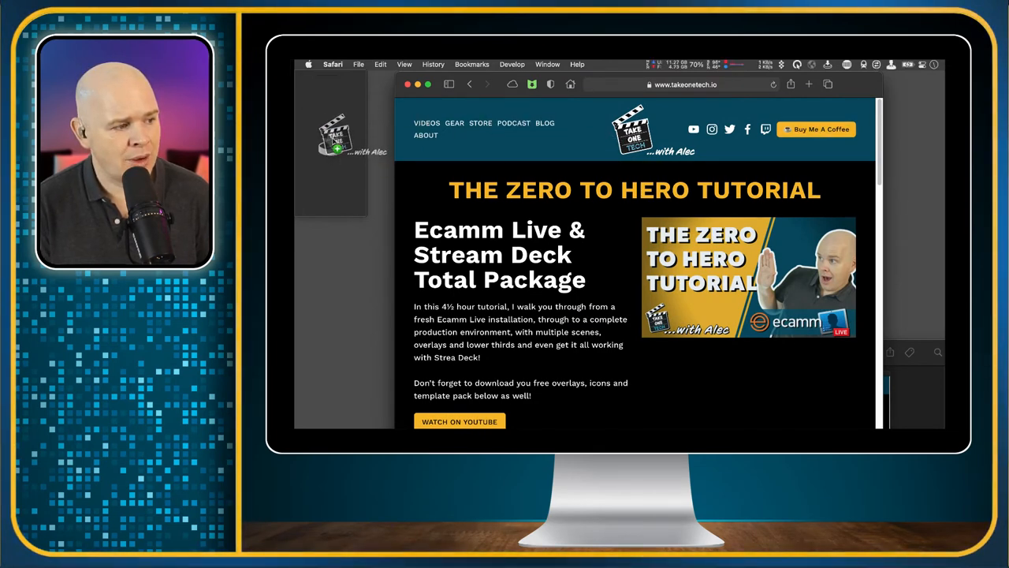
Step: Drag the Take One Tech logo and Ecamm Live description text onto the shelf
{"action": "scroll", "scroll_direction": "down", "scroll_amount": 3}
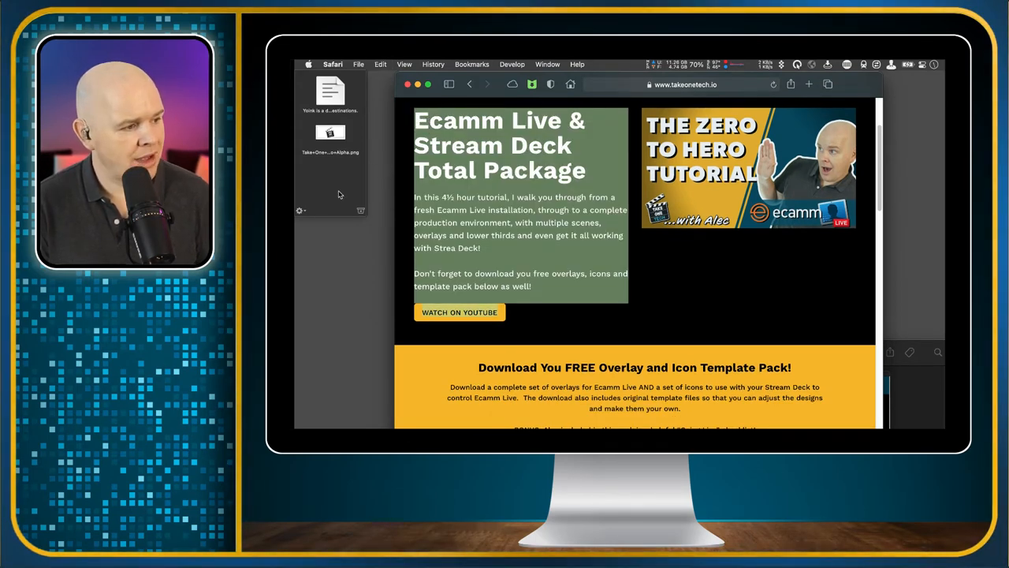
{"action": "right_click", "coordinate": [331, 189]}
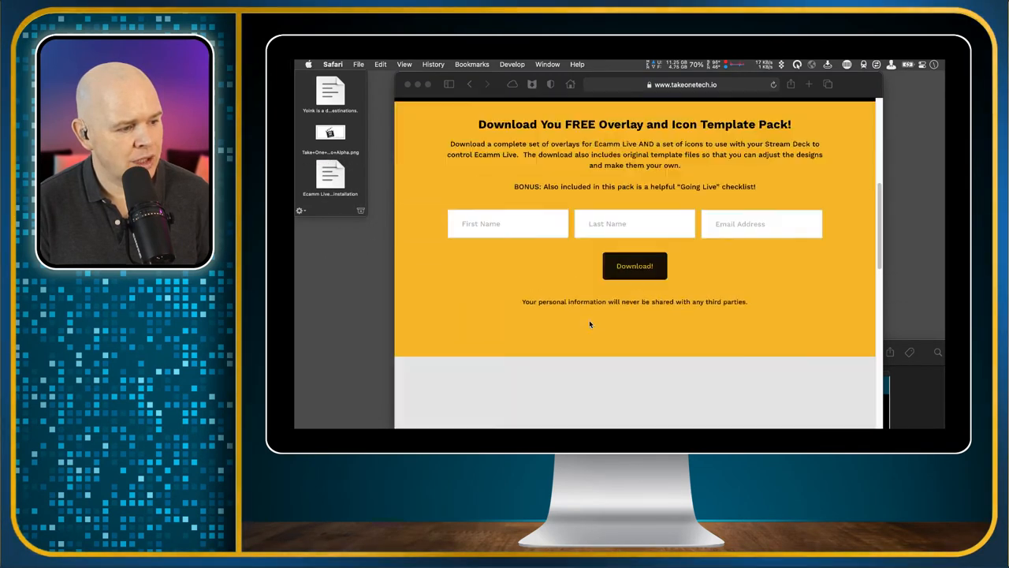
{"action": "scroll", "scroll_direction": "down", "scroll_amount": 3}
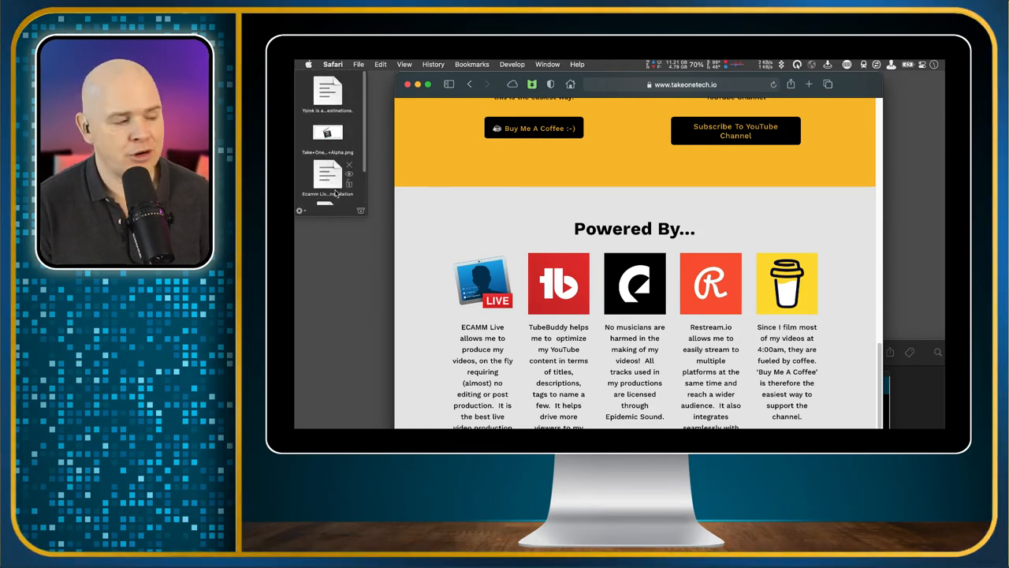
{"action": "mouse_move", "coordinate": [729, 285]}
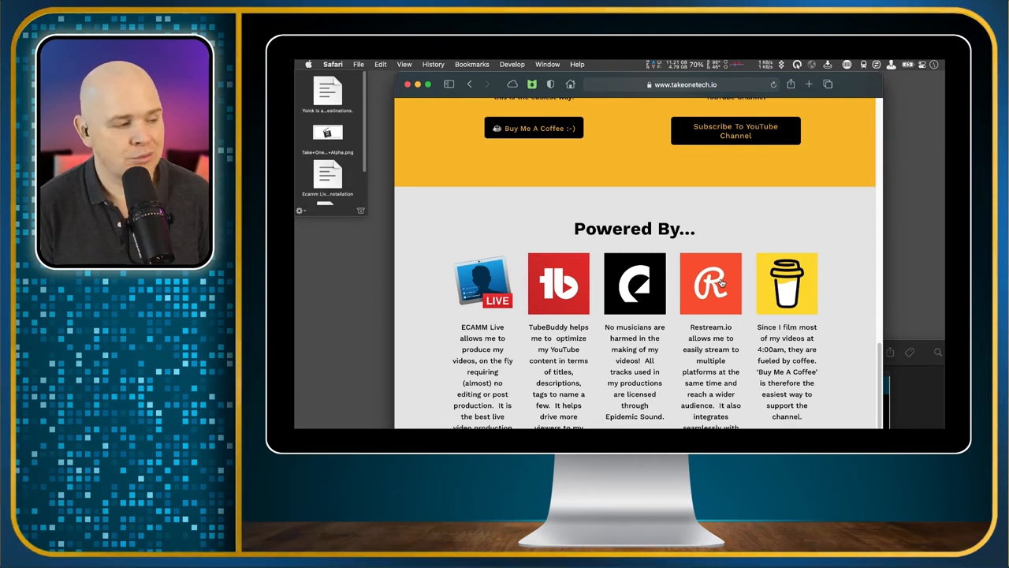
{"action": "mouse_move", "coordinate": [705, 183]}
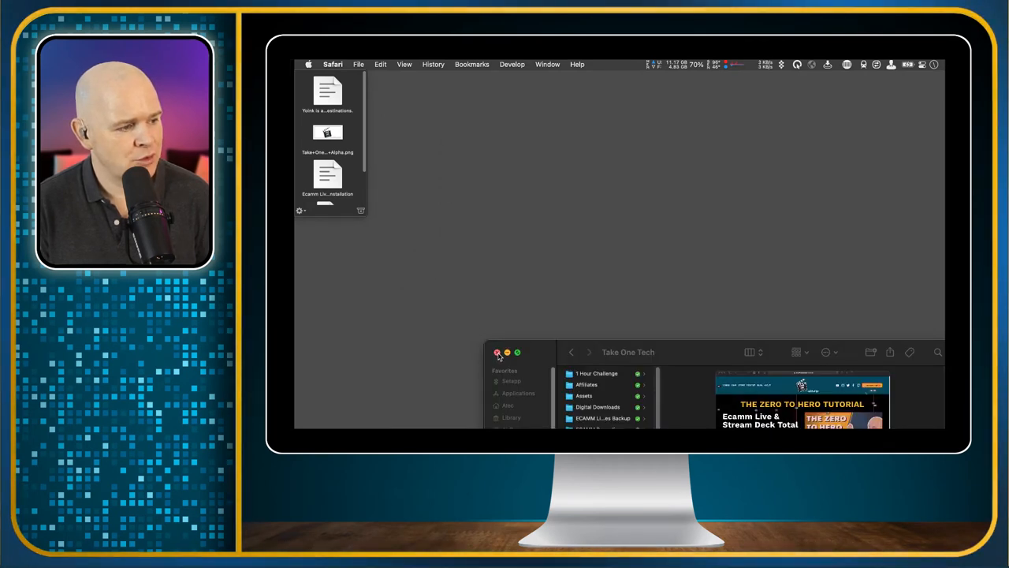
Step: Close the folder window, move the shelf to Left Edge Center, then Left Edge Top
{"action": "left_click", "coordinate": [300, 210]}
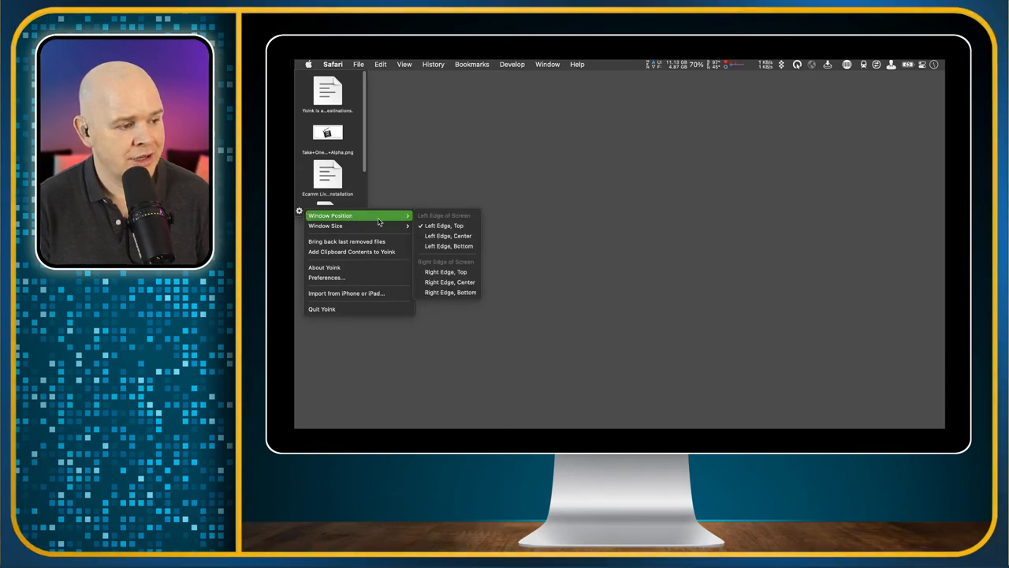
{"action": "mouse_move", "coordinate": [447, 236]}
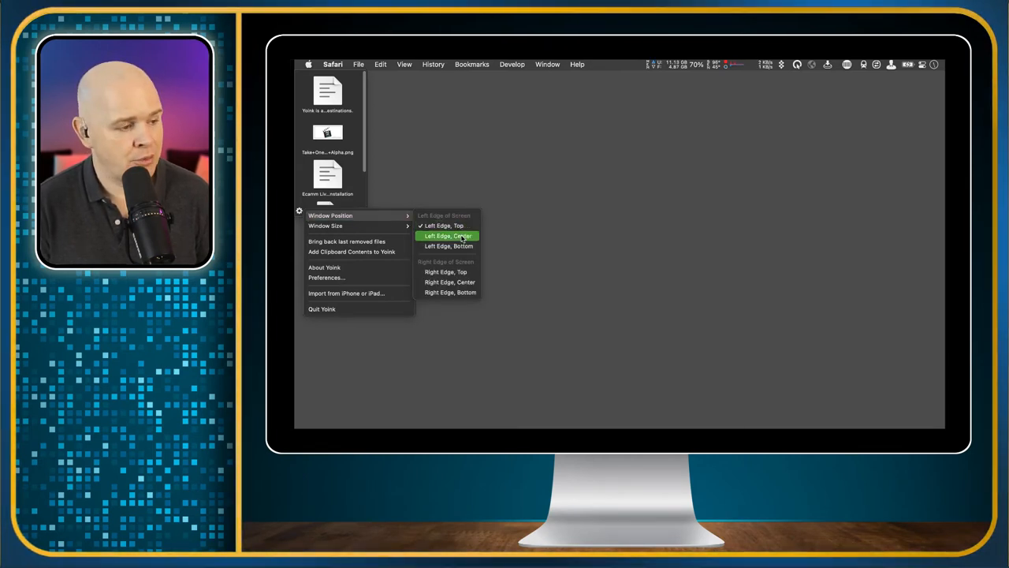
{"action": "left_click", "coordinate": [447, 236]}
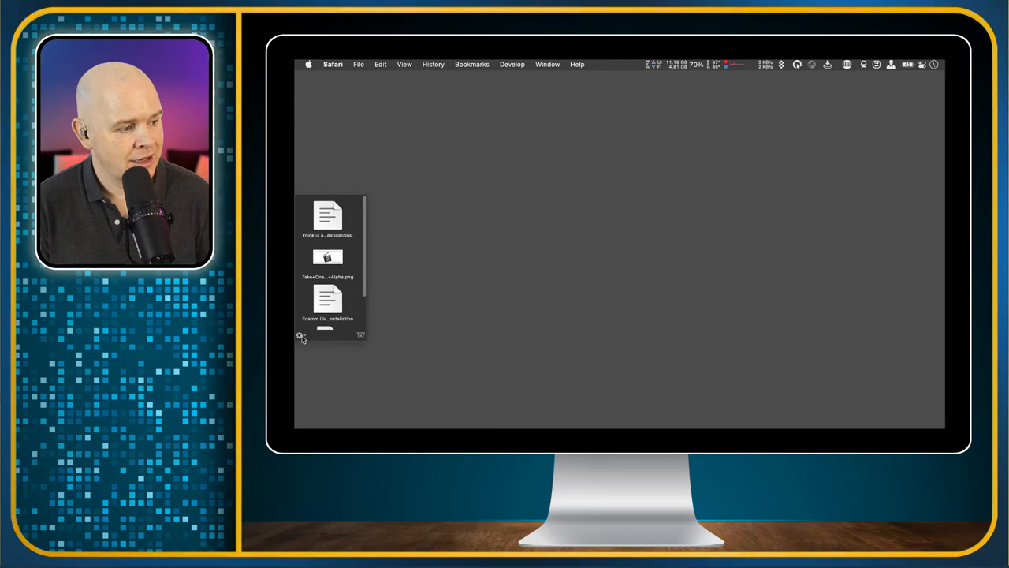
{"action": "left_click", "coordinate": [298, 334]}
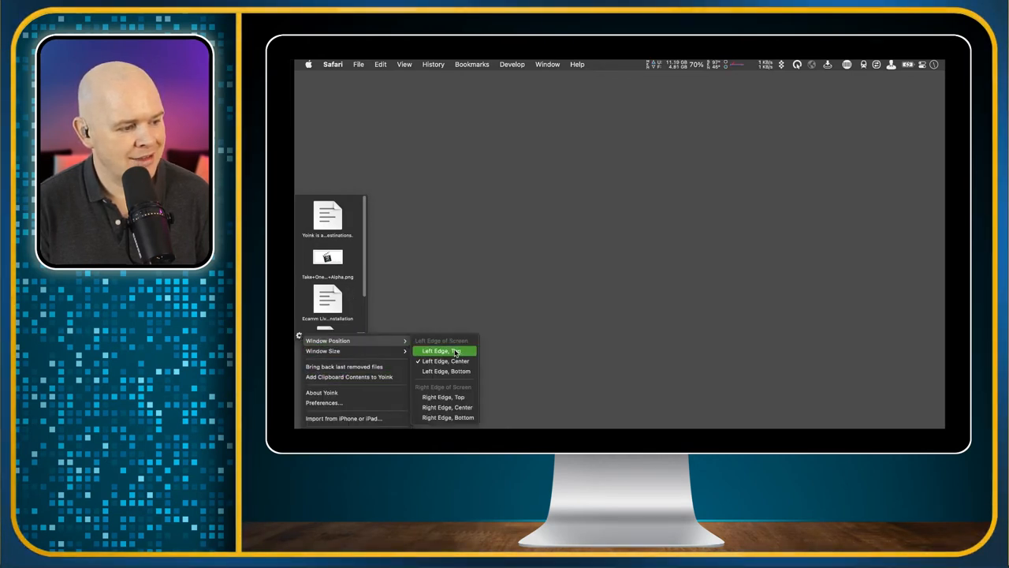
{"action": "left_click", "coordinate": [443, 350]}
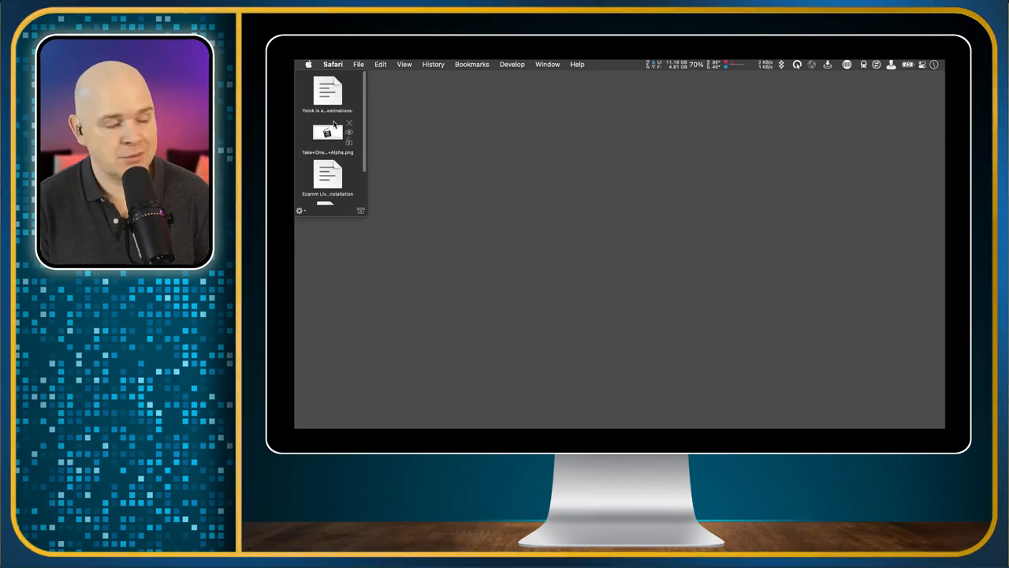
{"action": "mouse_move", "coordinate": [570, 202]}
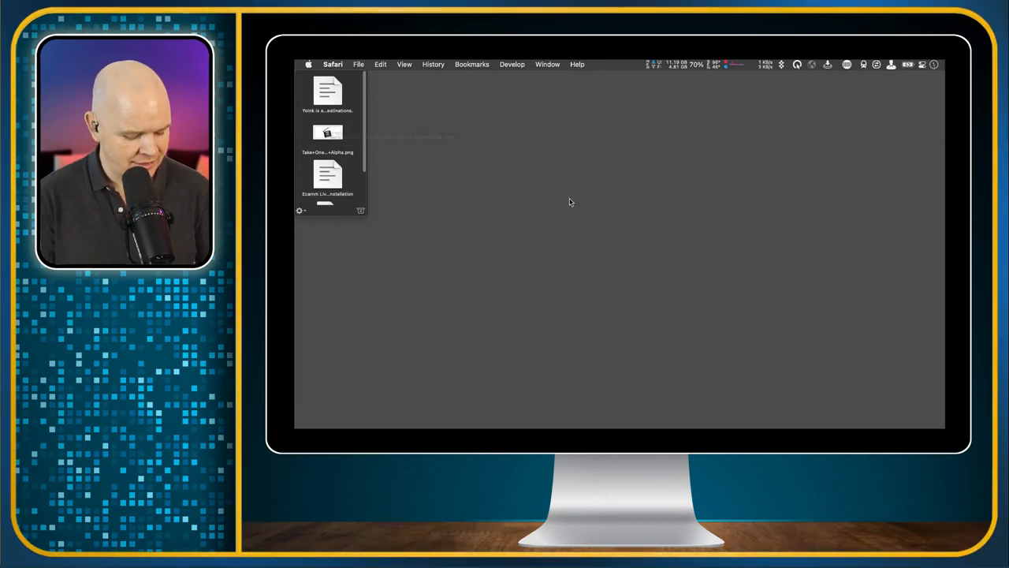
{"action": "mouse_move", "coordinate": [605, 203]}
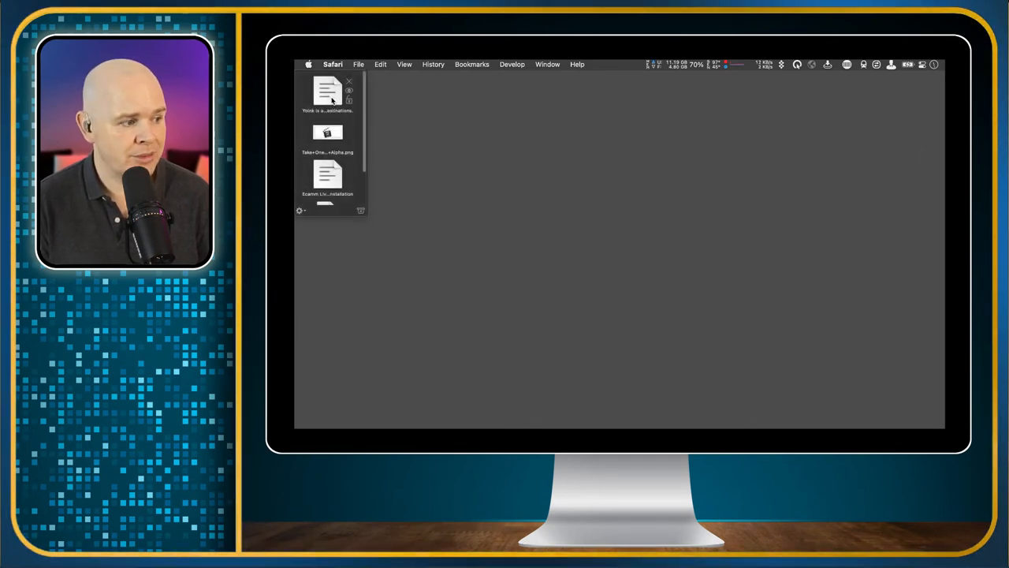
{"action": "mouse_move", "coordinate": [298, 209]}
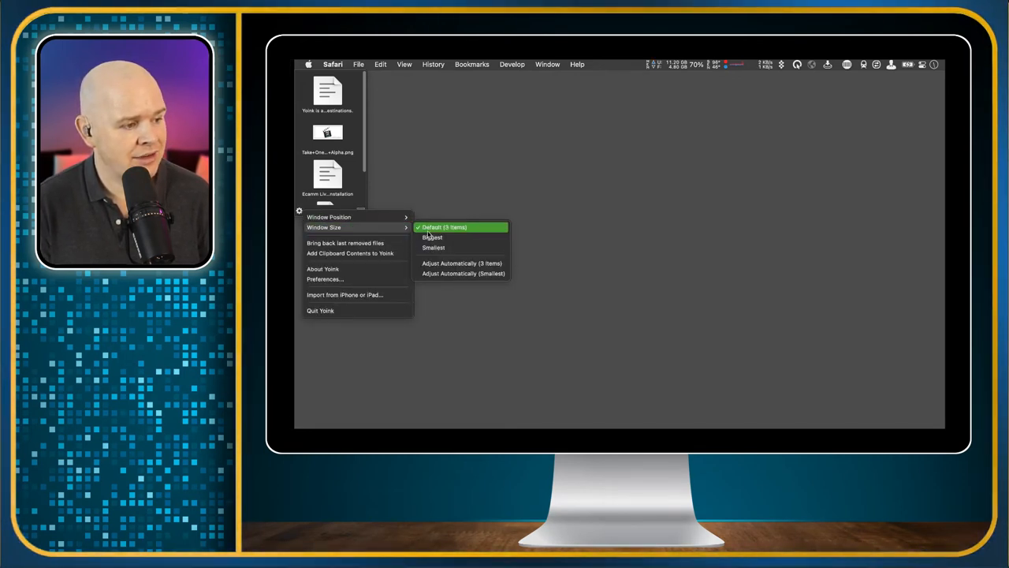
{"action": "mouse_move", "coordinate": [455, 237]}
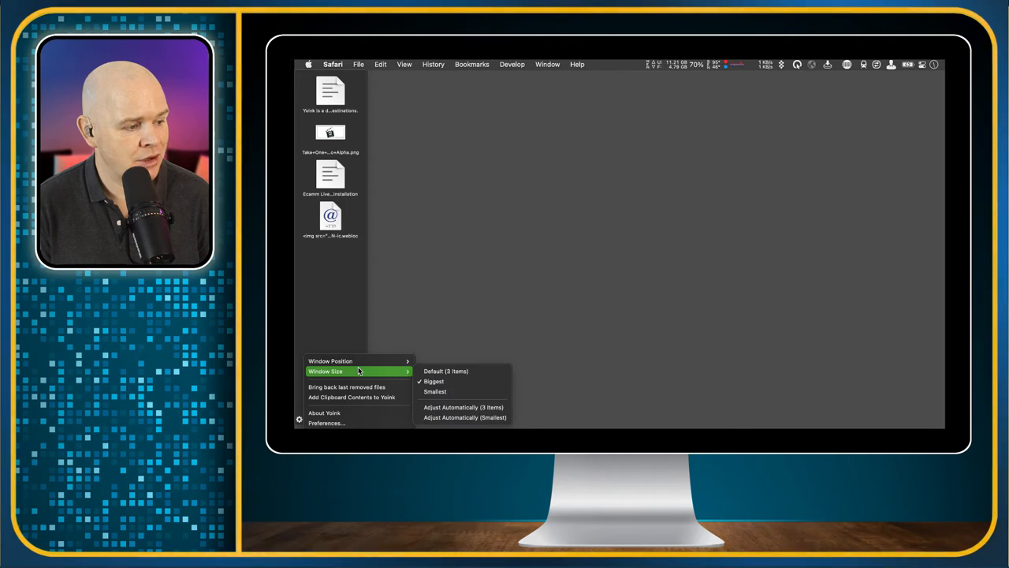
{"action": "mouse_move", "coordinate": [408, 372]}
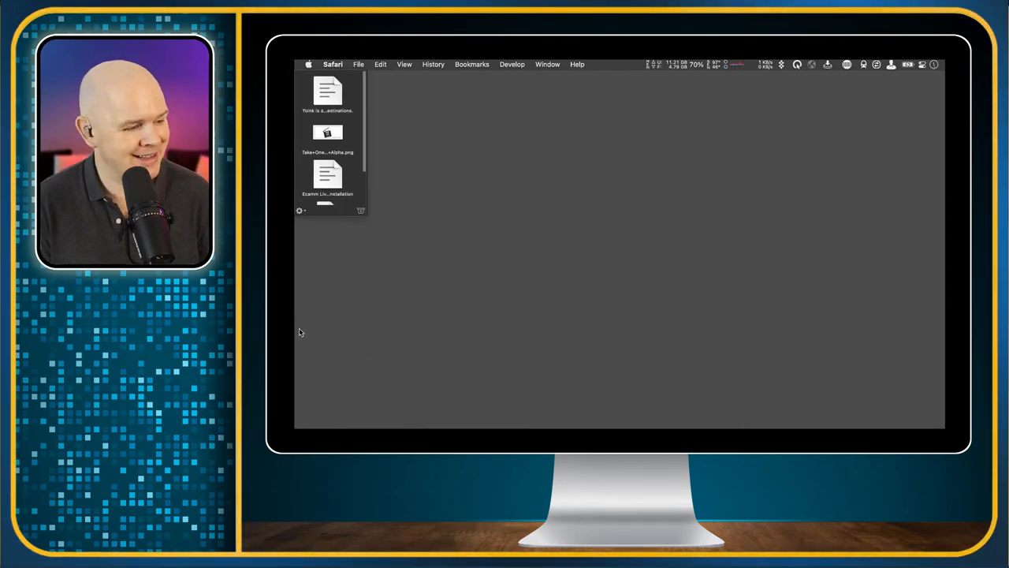
Step: Open Yoink's Preferences from the gear menu and switch to the Advanced pane
{"action": "left_click", "coordinate": [299, 210]}
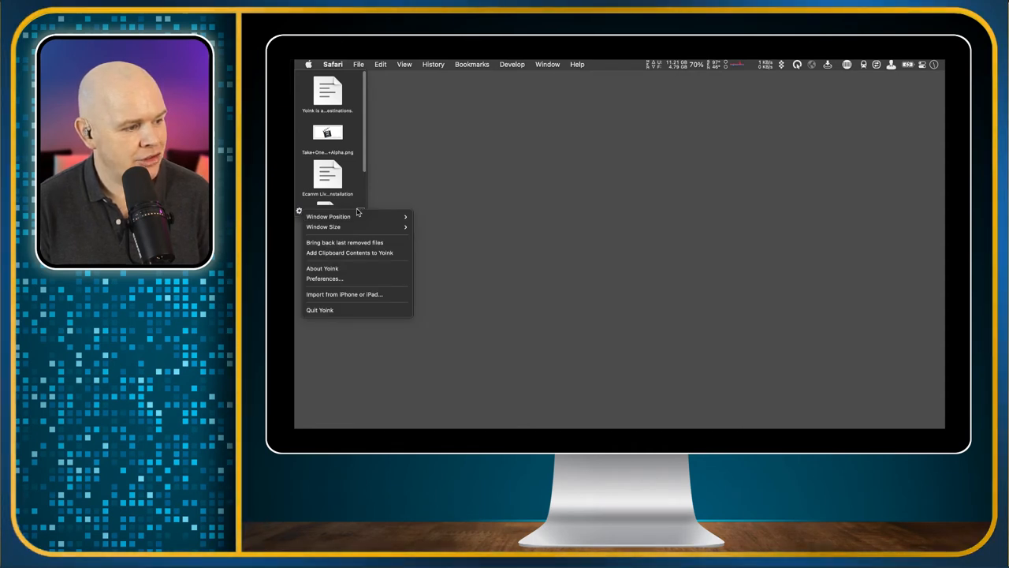
{"action": "mouse_move", "coordinate": [340, 286]}
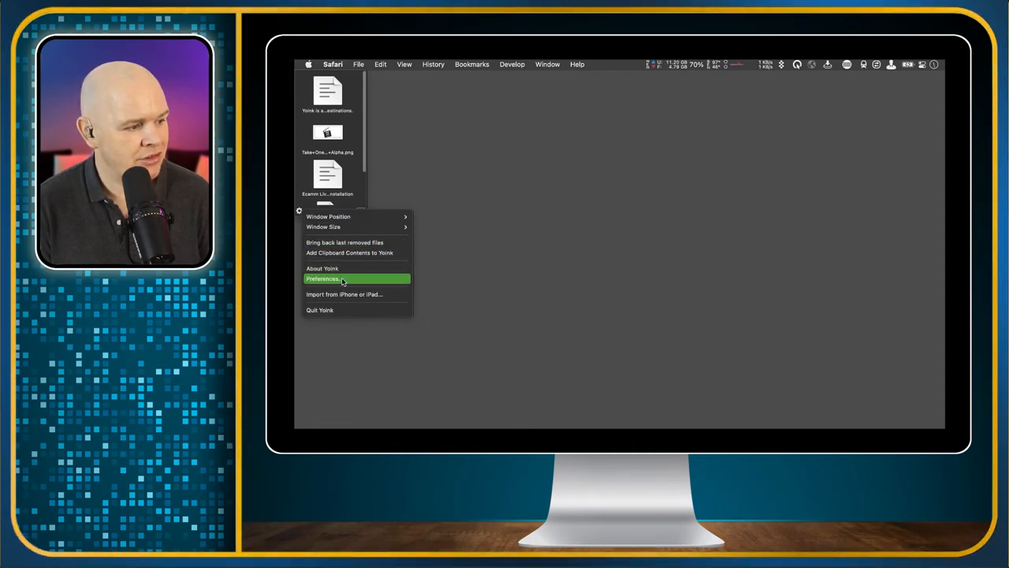
{"action": "left_click", "coordinate": [324, 278]}
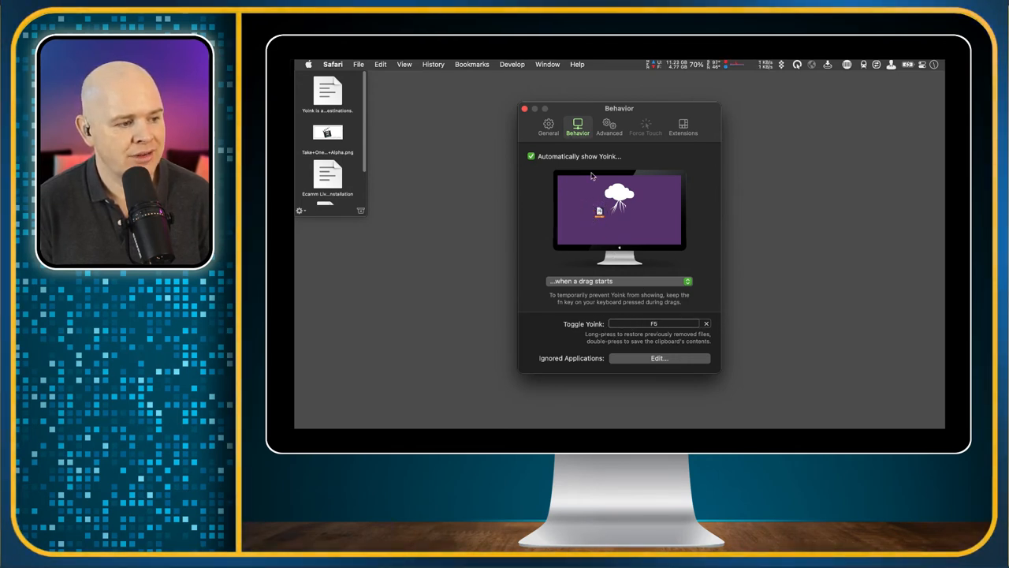
{"action": "left_click", "coordinate": [609, 124]}
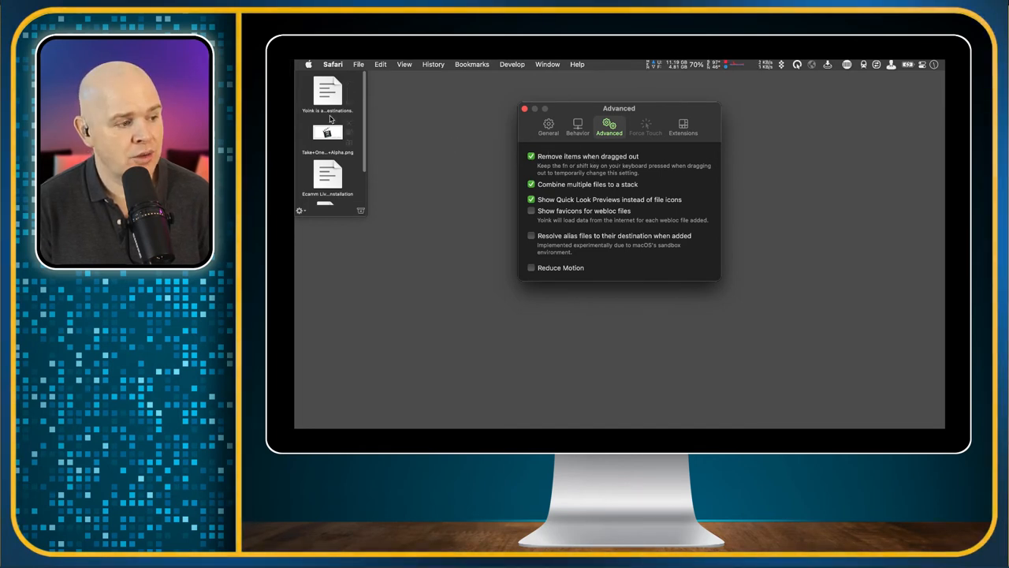
{"action": "mouse_move", "coordinate": [460, 130]}
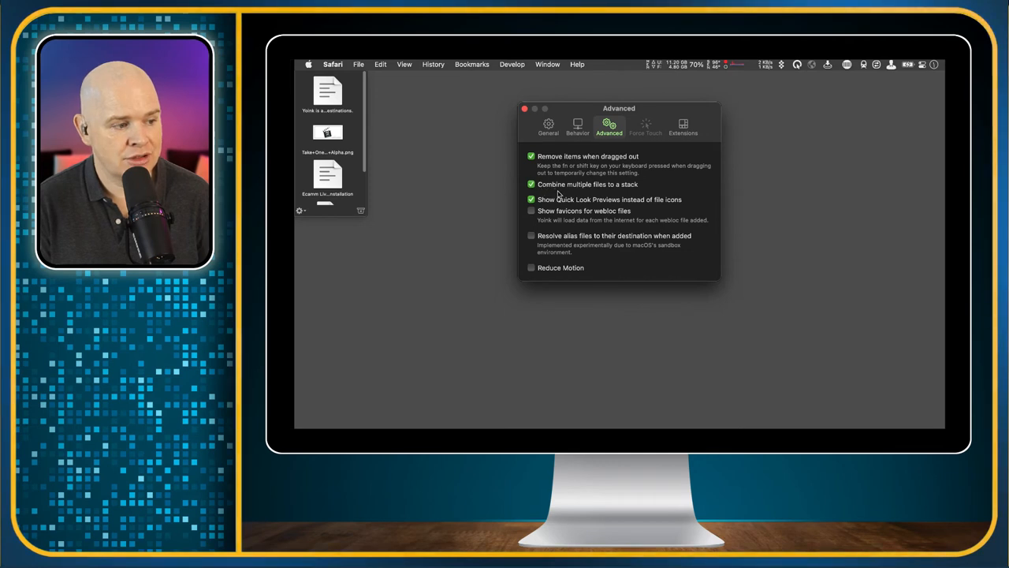
{"action": "mouse_move", "coordinate": [599, 193]}
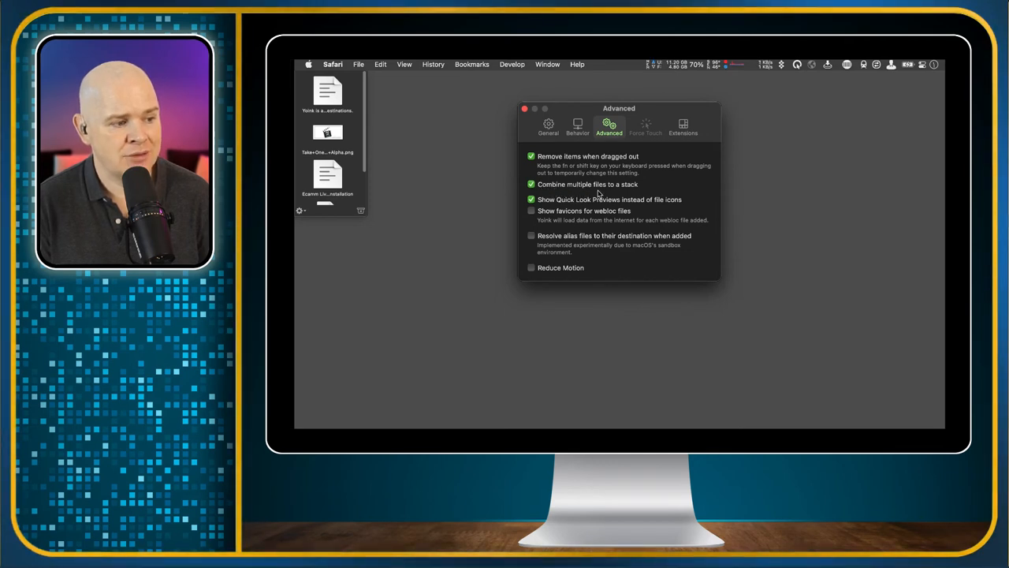
{"action": "mouse_move", "coordinate": [330, 118]}
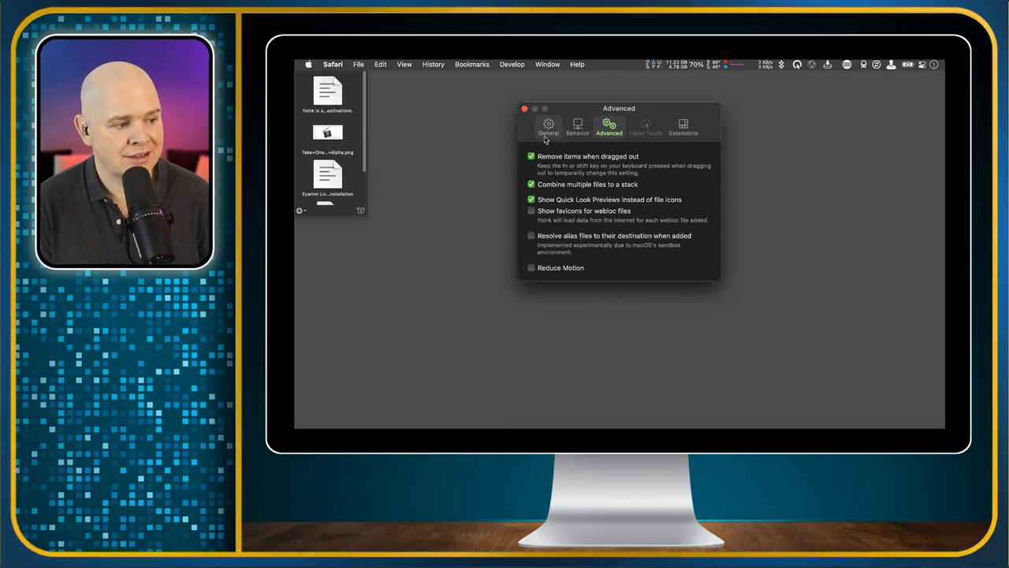
Step: Switch Preferences to the General pane showing launch-at-login and menu bar icon settings
{"action": "left_click", "coordinate": [548, 126]}
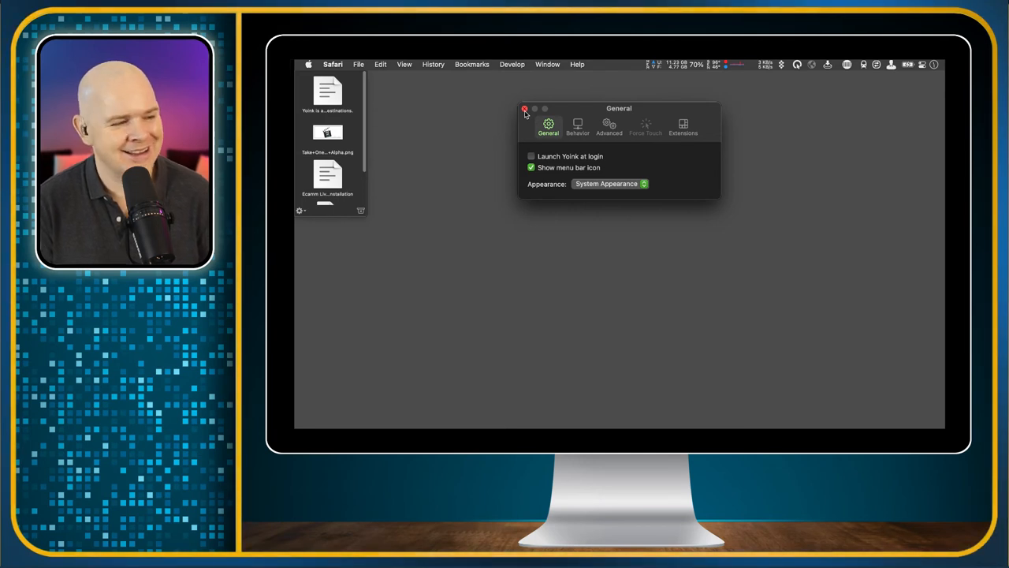
{"action": "left_click", "coordinate": [525, 109]}
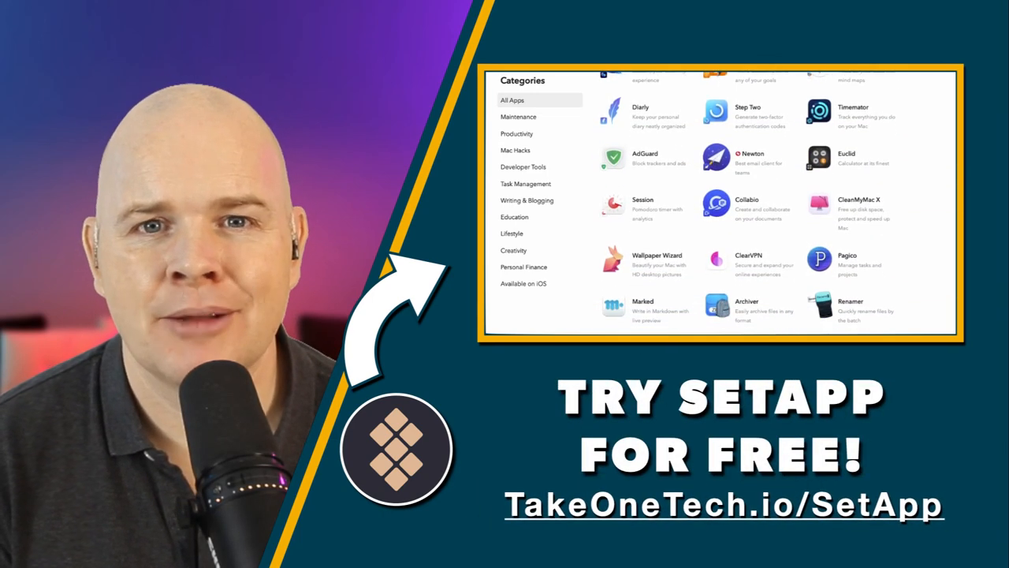
{"action": "scroll", "scroll_direction": "down", "scroll_amount": 3}
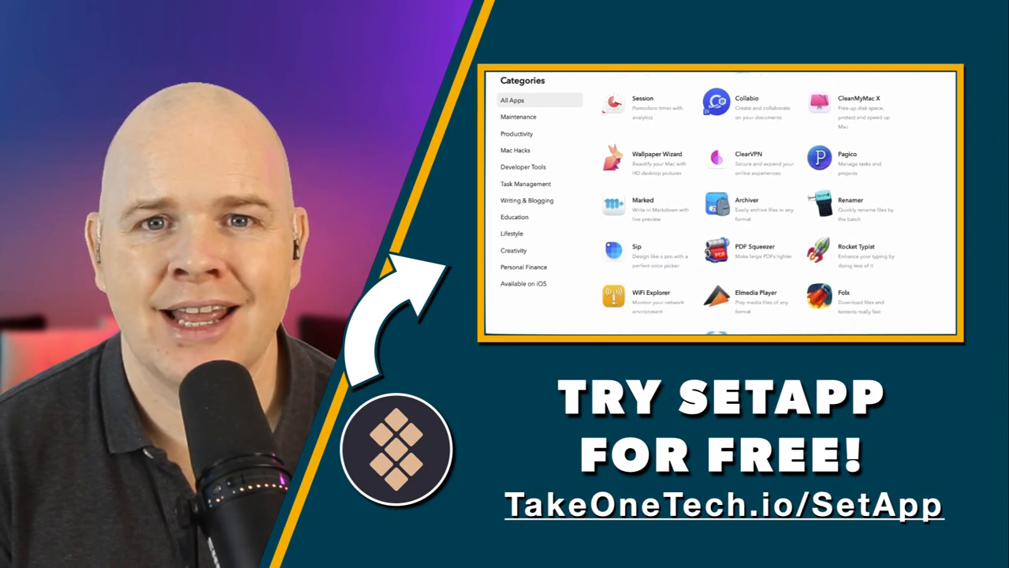
{"action": "scroll", "scroll_direction": "down", "scroll_amount": 3}
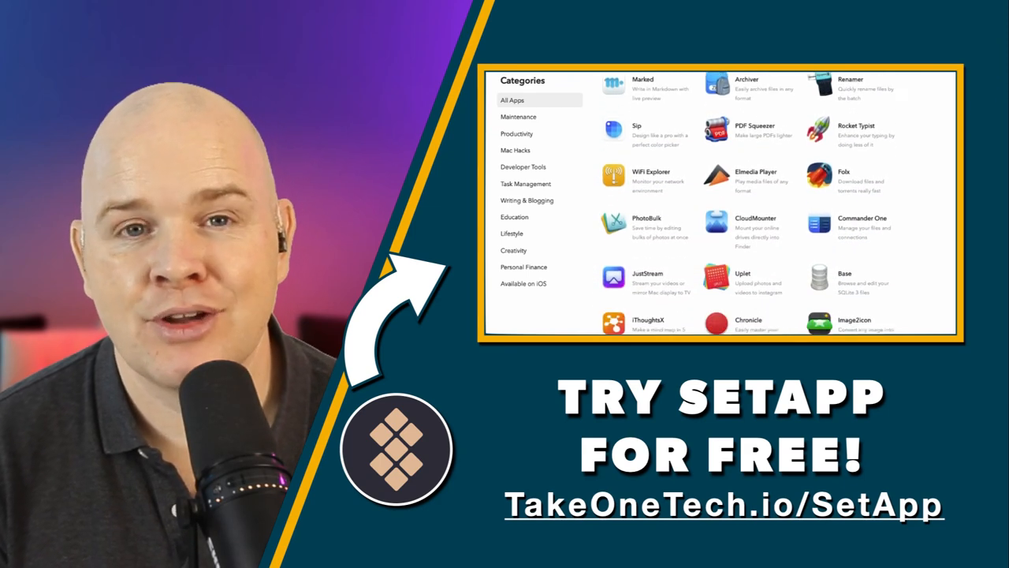
{"action": "scroll", "scroll_direction": "down", "scroll_amount": 3}
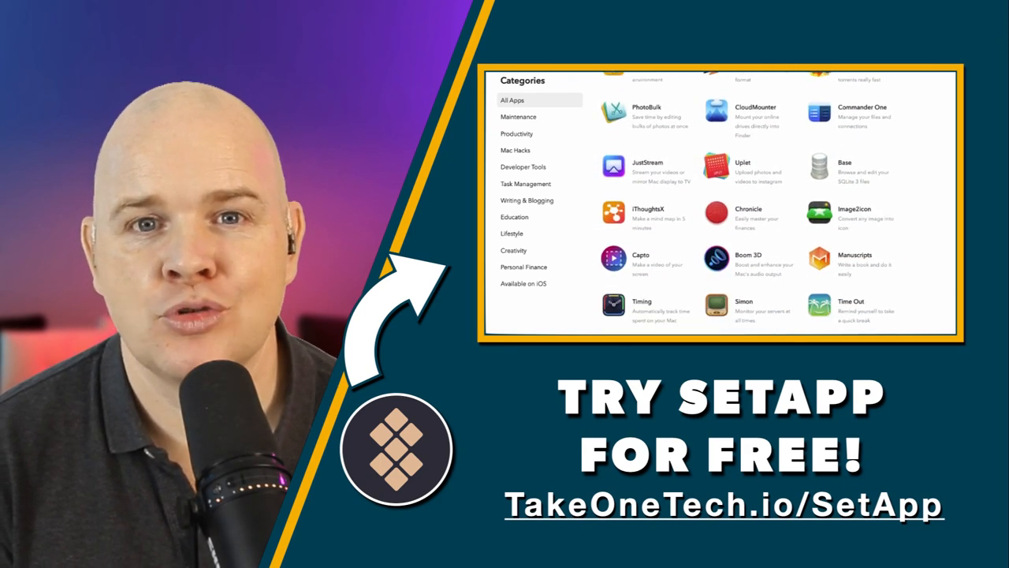
{"action": "scroll", "scroll_direction": "down", "scroll_amount": 3}
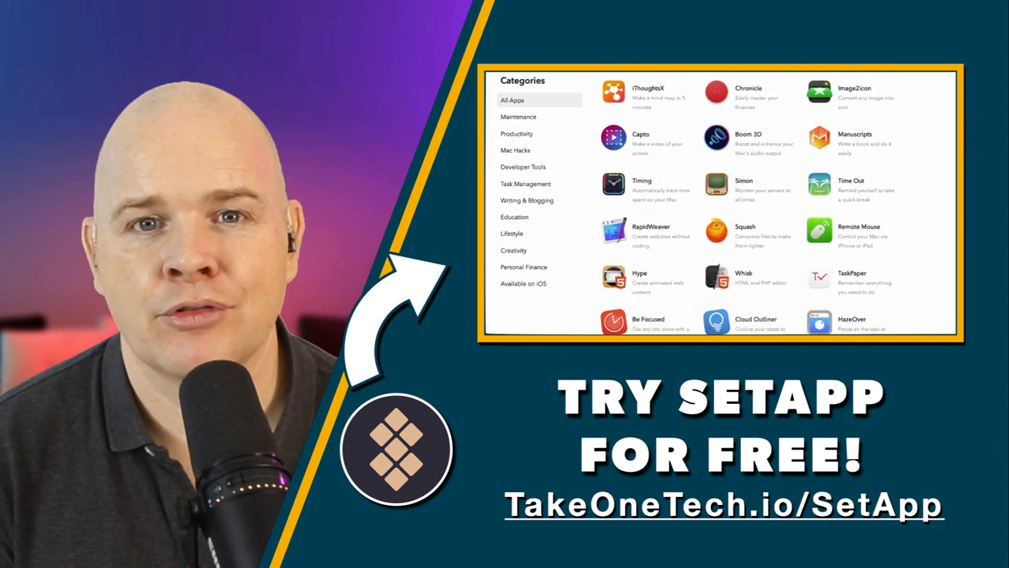
{"action": "scroll", "scroll_direction": "down", "scroll_amount": 3}
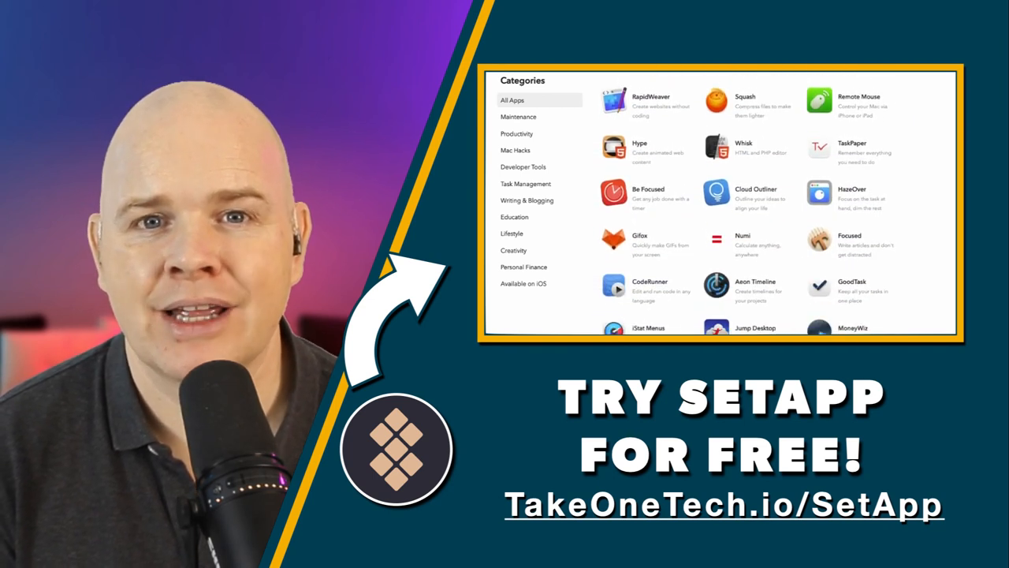
{"action": "scroll", "scroll_direction": "down", "scroll_amount": 3}
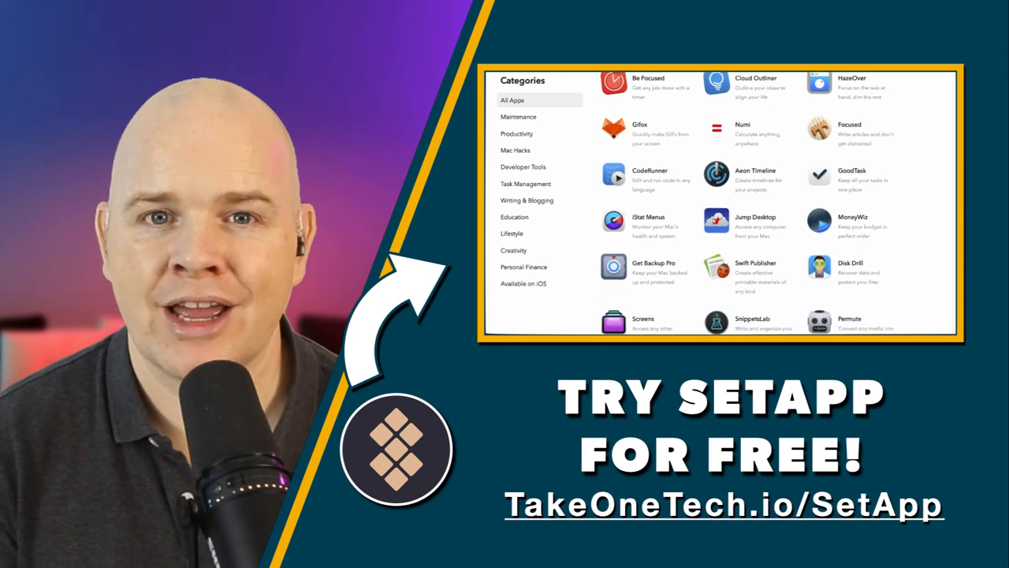
{"action": "scroll", "scroll_direction": "down", "scroll_amount": 3}
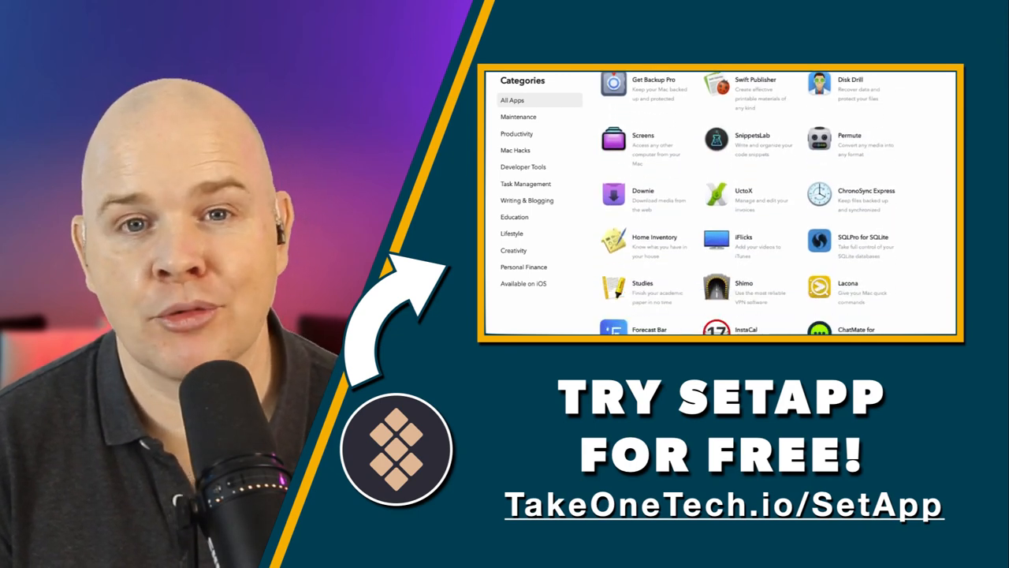
{"action": "scroll", "scroll_direction": "down", "scroll_amount": 3}
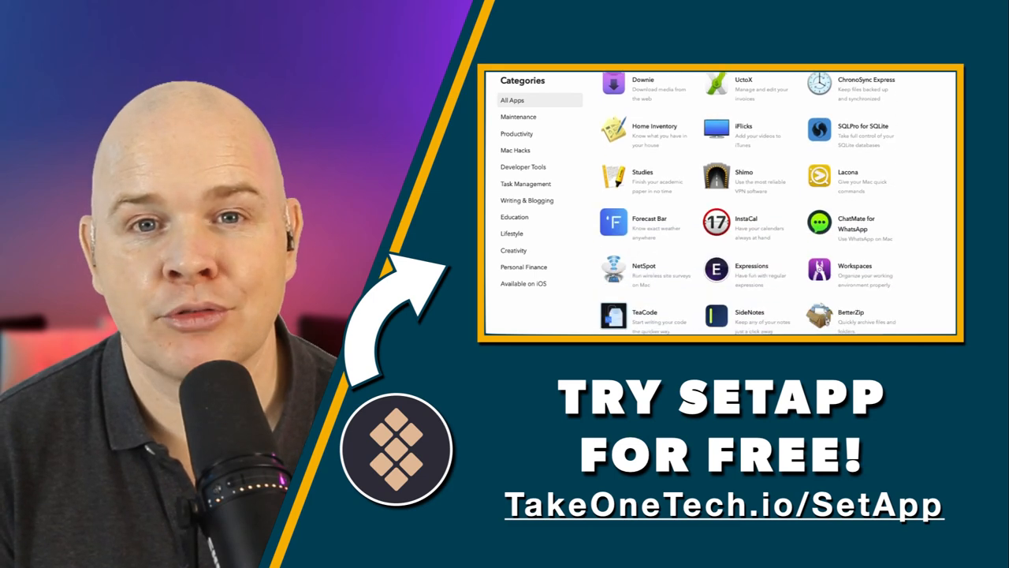
{"action": "scroll", "scroll_direction": "down", "scroll_amount": 3}
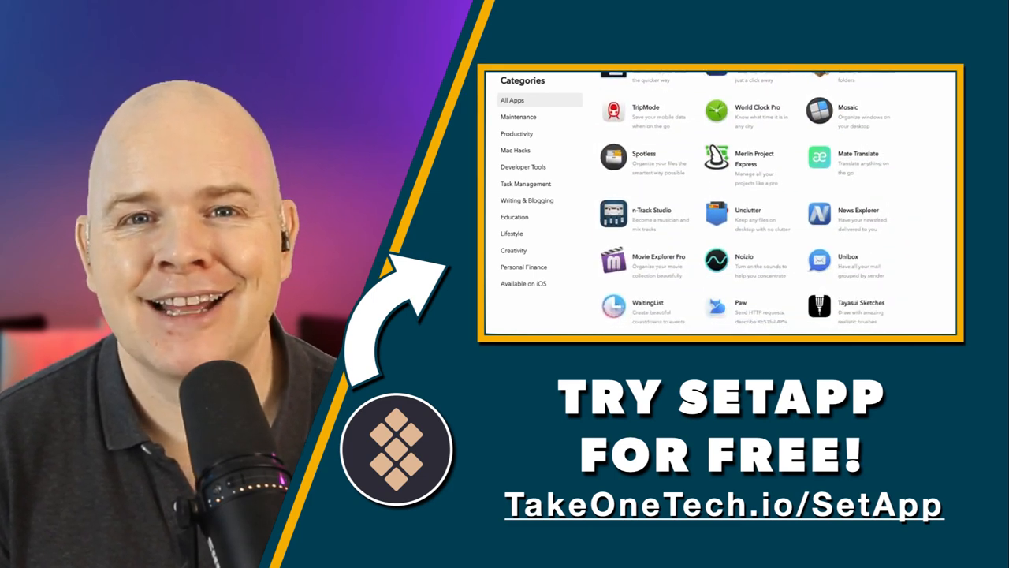
{"action": "scroll", "scroll_direction": "down", "scroll_amount": 3}
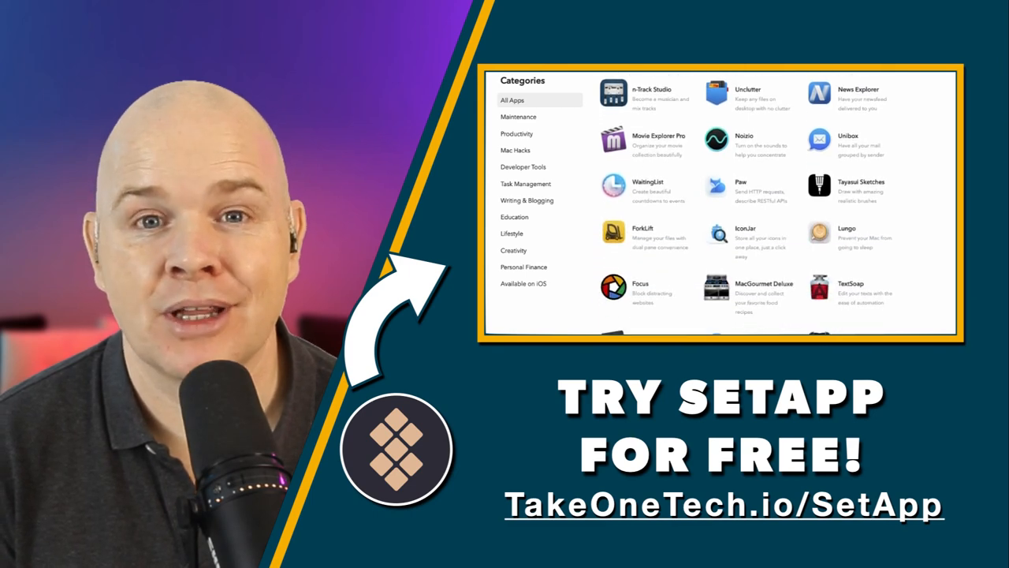
{"action": "scroll", "scroll_direction": "down", "scroll_amount": 3}
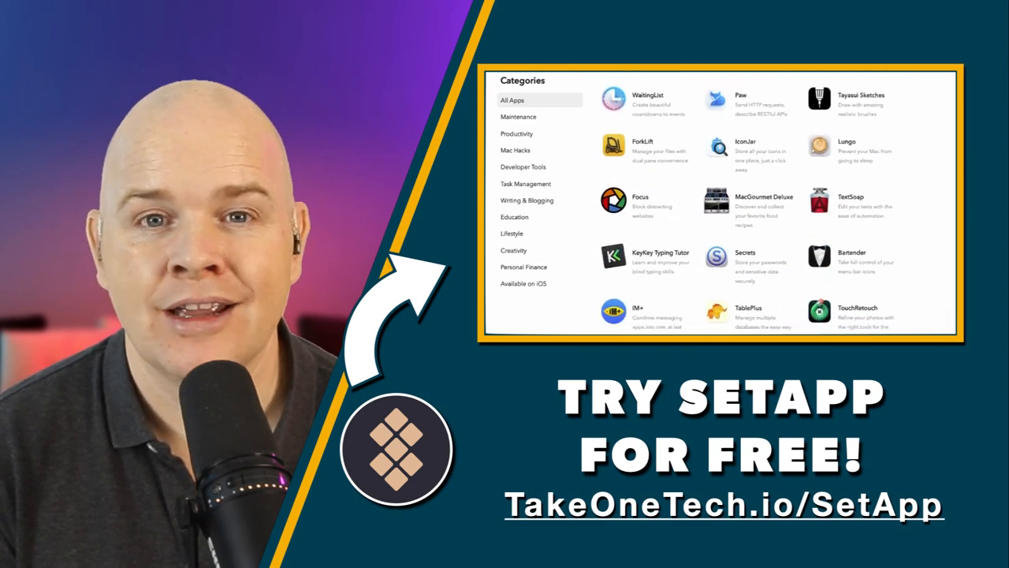